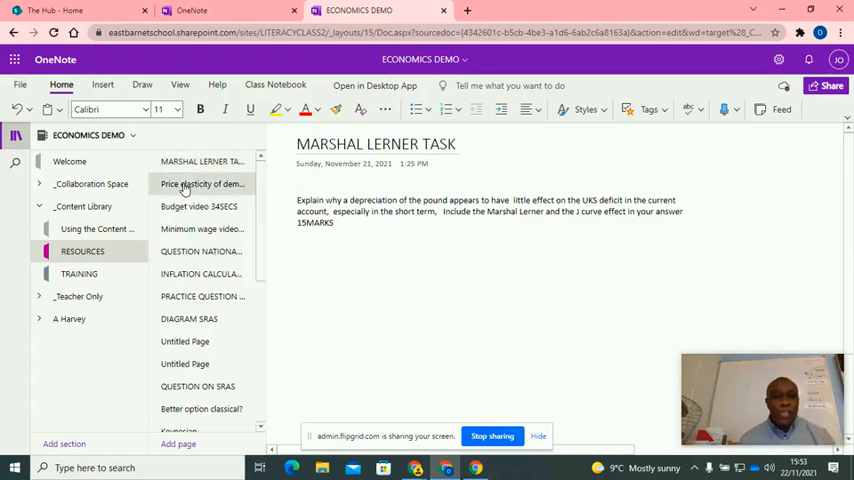
# - Open the 'Price elasticity of demand' page and click onto its canvas below the notes
pyautogui.click(201, 183)
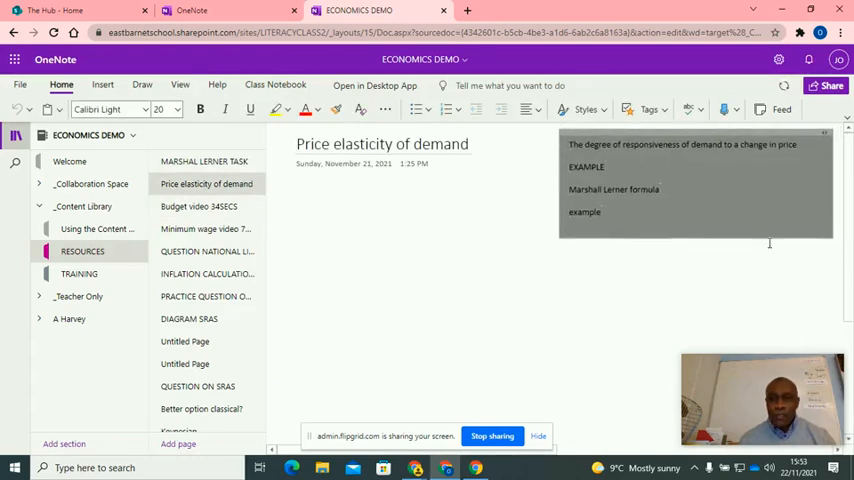
pyautogui.click(596, 283)
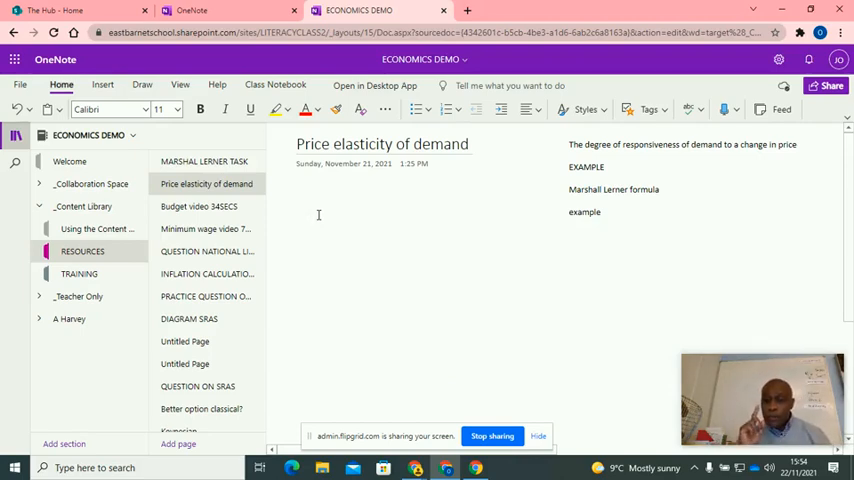
pyautogui.click(314, 222)
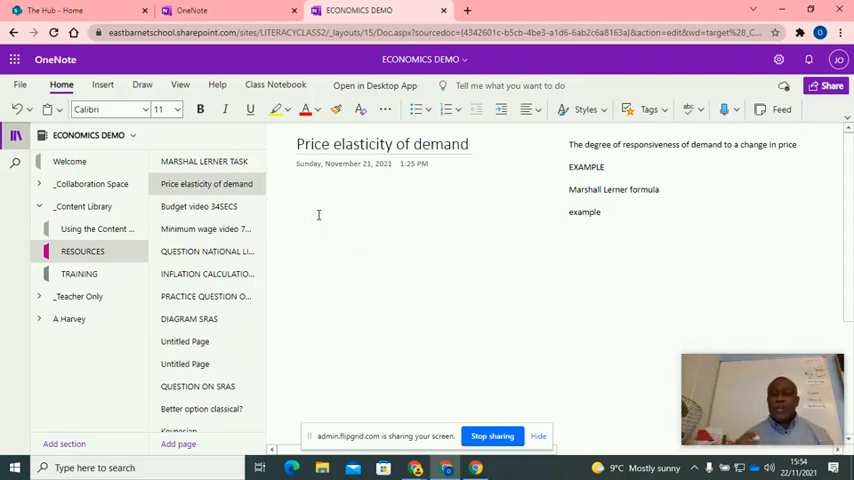
# - Ink Q over P, a minus sign and 5 over 5 below the page title
pyautogui.click(312, 220)
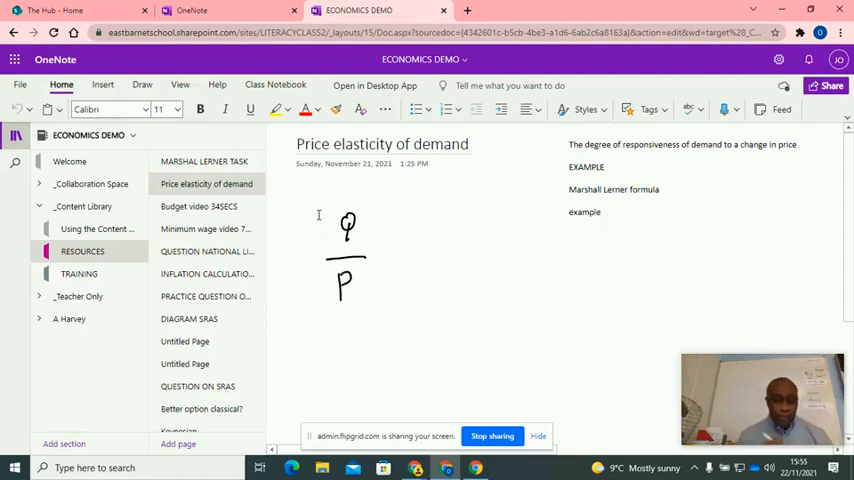
pyautogui.moveTo(388, 270); pyautogui.dragTo(400, 270)
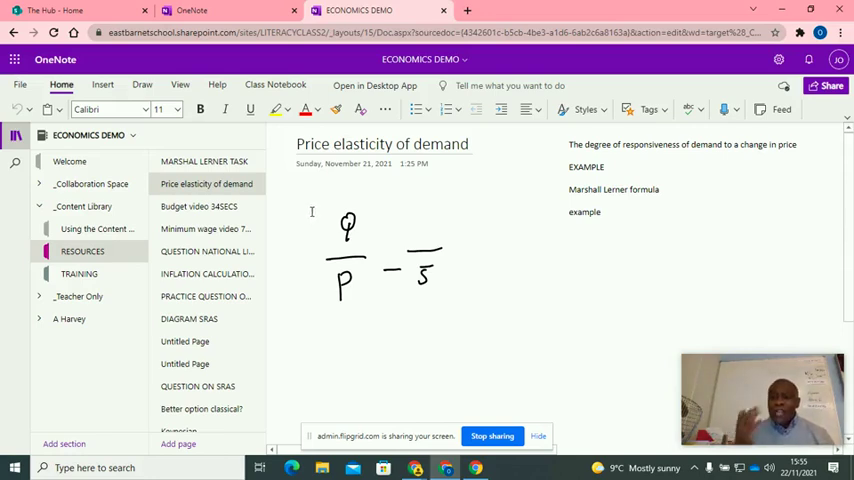
pyautogui.moveTo(308, 211)
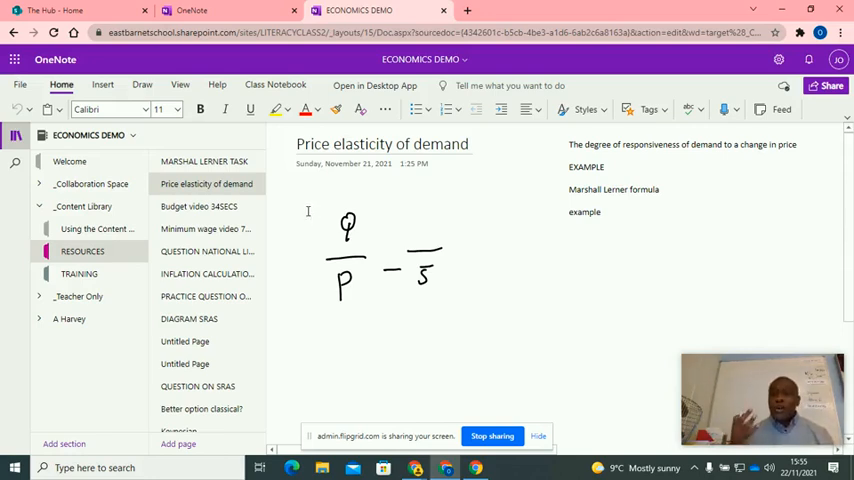
pyautogui.moveTo(316, 210)
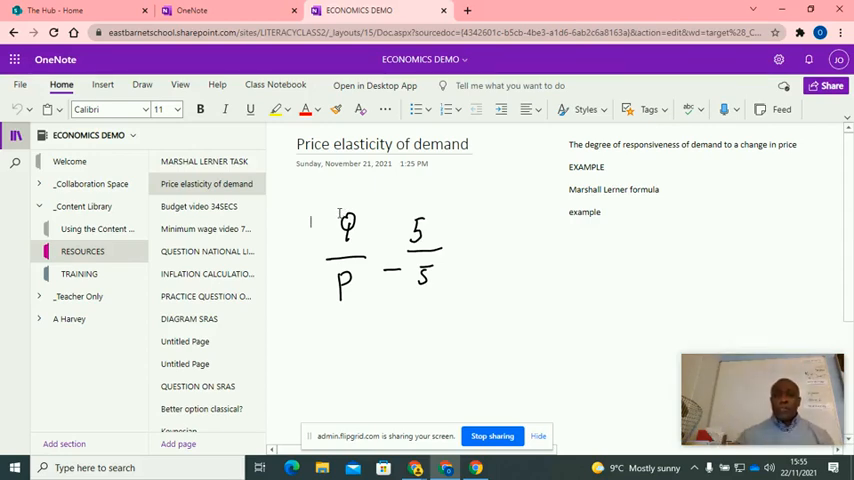
pyautogui.moveTo(335, 212)
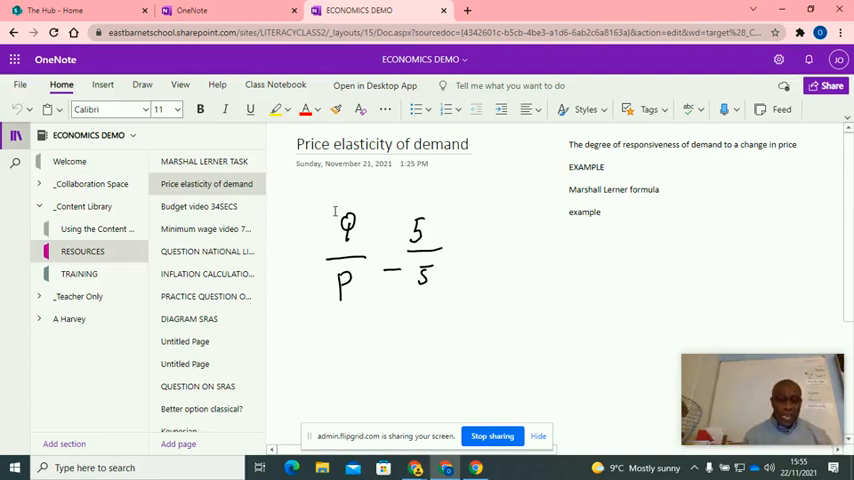
# - Ink the equals sign and result after the handwritten fraction expression
pyautogui.moveTo(455, 248); pyautogui.dragTo(475, 248)
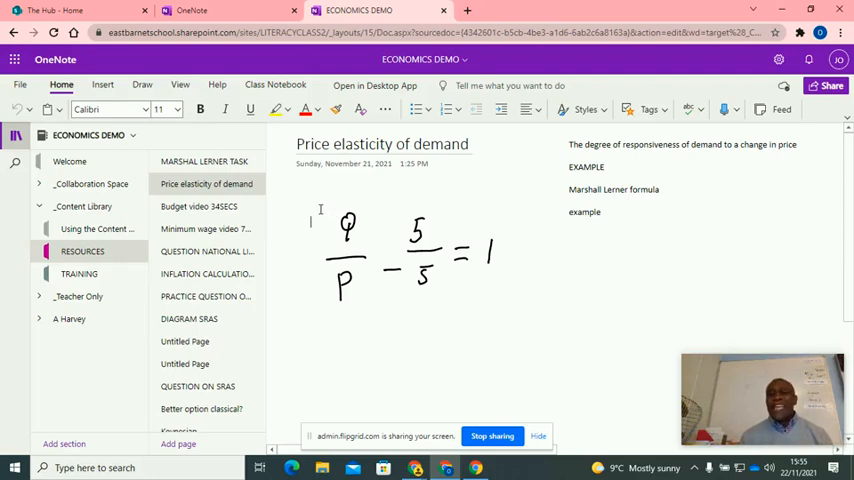
pyautogui.moveTo(316, 209)
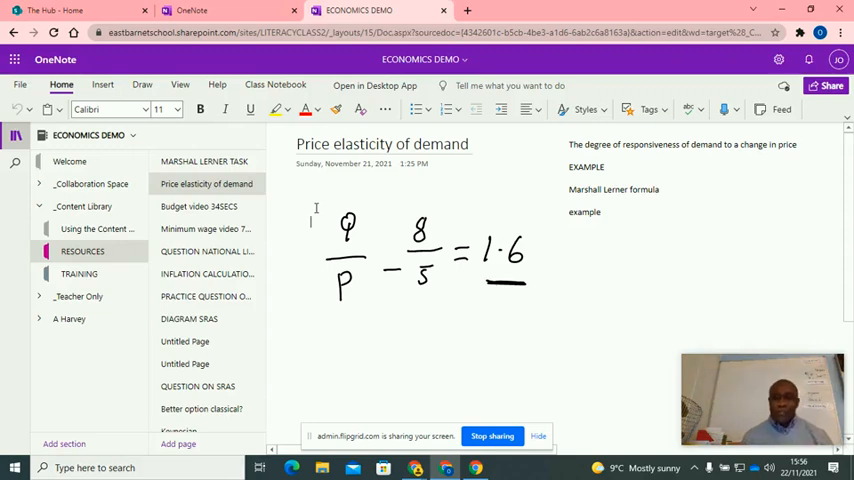
pyautogui.moveTo(348, 214)
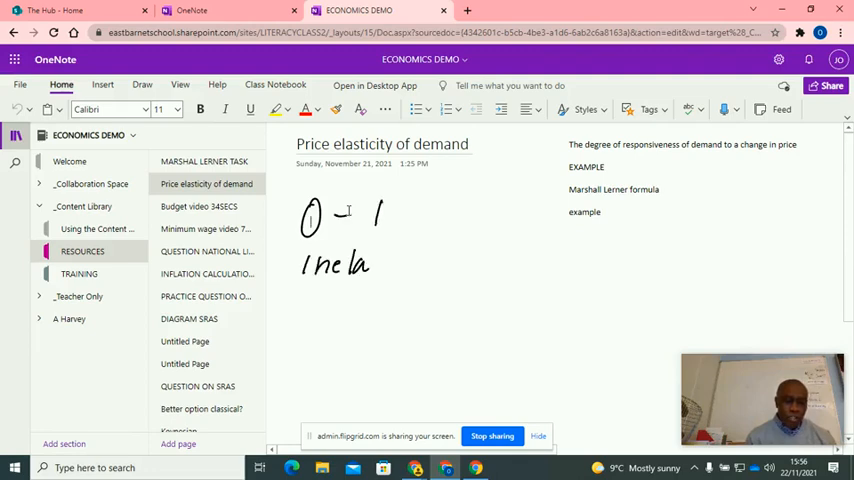
# - Handwrite 'Inelastic' beneath the 0–1 range
pyautogui.moveTo(370, 264); pyautogui.dragTo(408, 264)
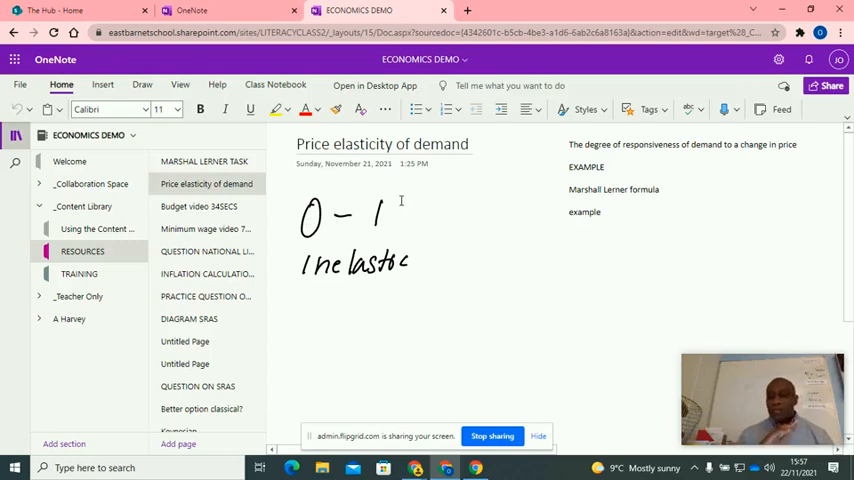
pyautogui.moveTo(410, 200)
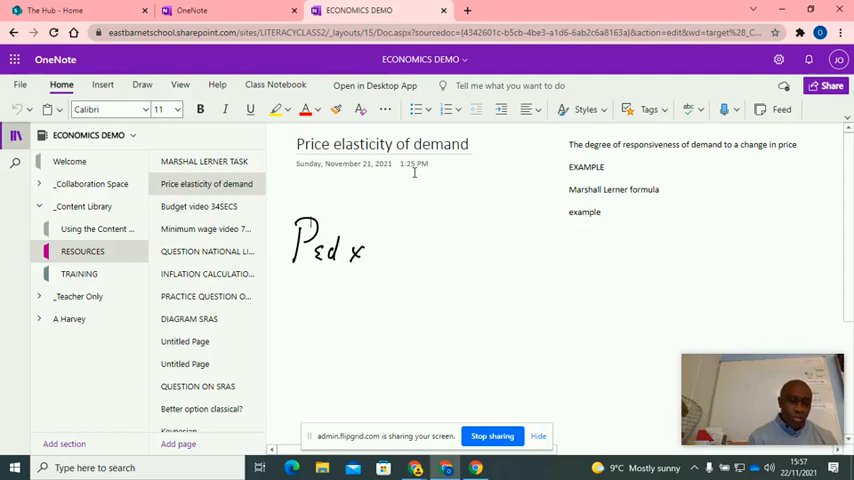
# - Continue the ink after PEDx to write '+ PEDm > 1'
pyautogui.moveTo(375, 240); pyautogui.dragTo(430, 250)
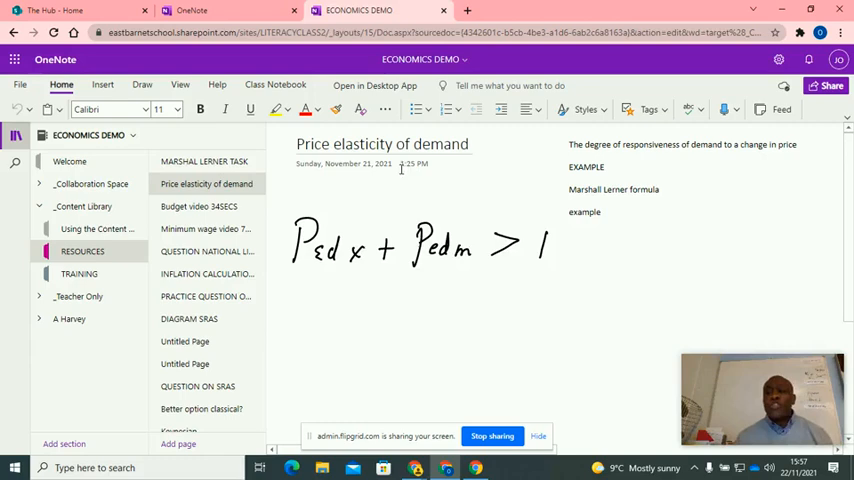
pyautogui.moveTo(388, 165)
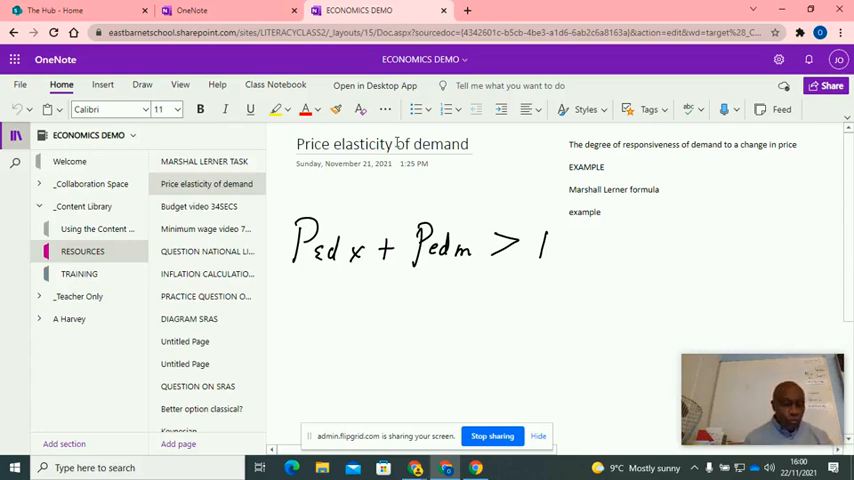
# - Handwrite '0 – 1' and '0.2' on separate lines below the Marshall-Lerner formula
pyautogui.moveTo(320, 300); pyautogui.dragTo(395, 300)
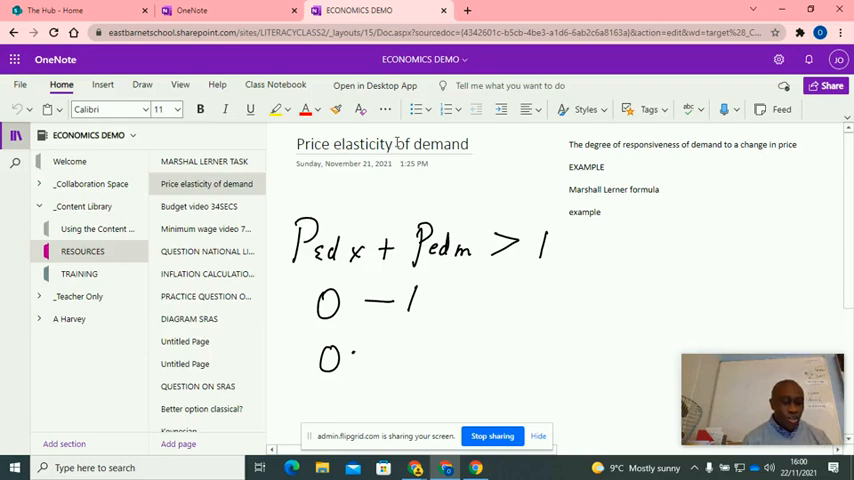
pyautogui.write('2')
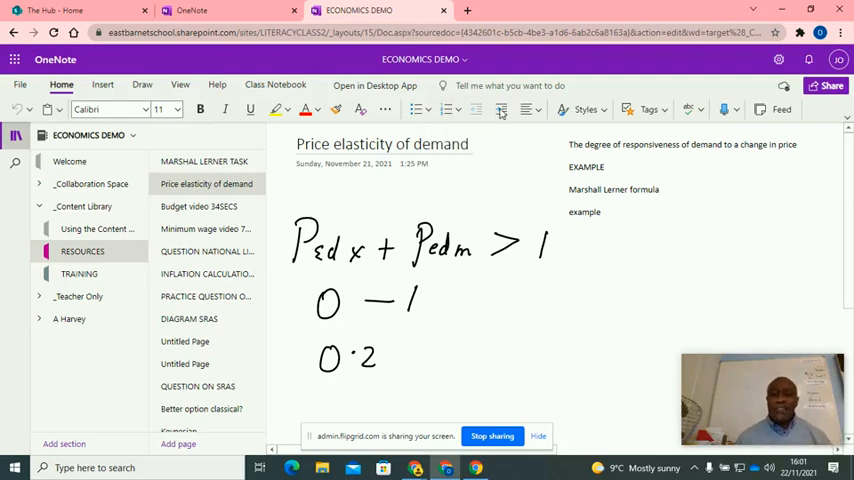
pyautogui.moveTo(500, 110)
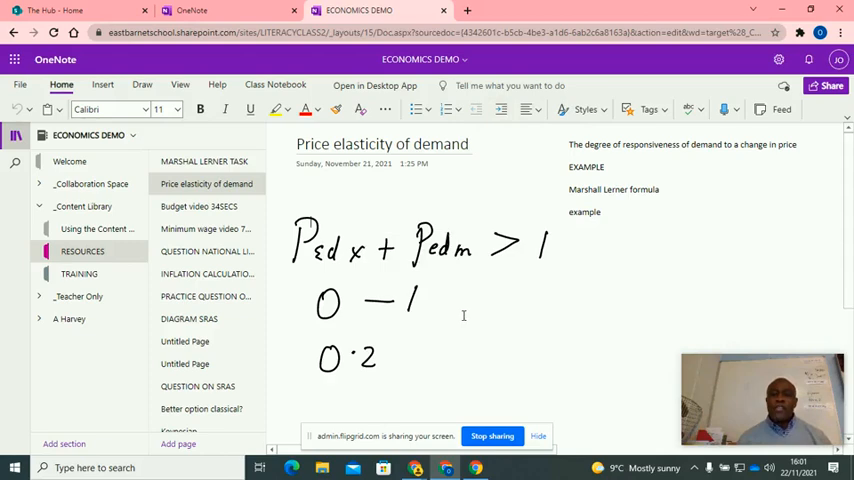
pyautogui.moveTo(422, 280)
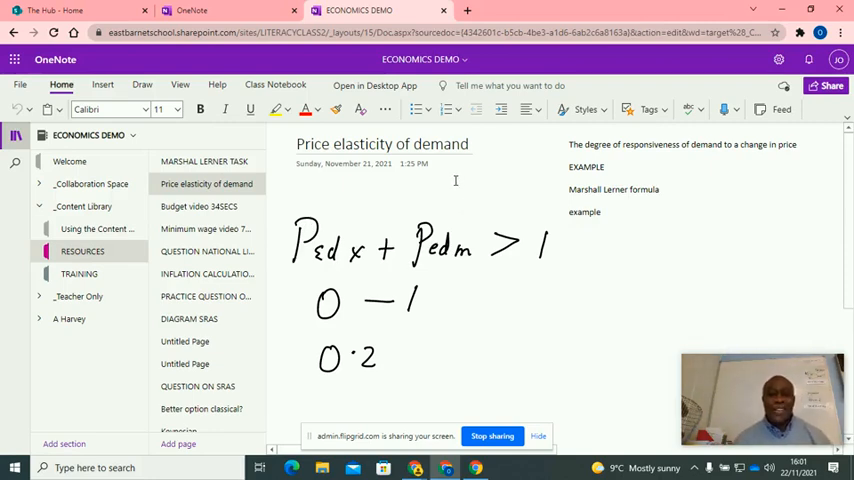
pyautogui.moveTo(493, 443)
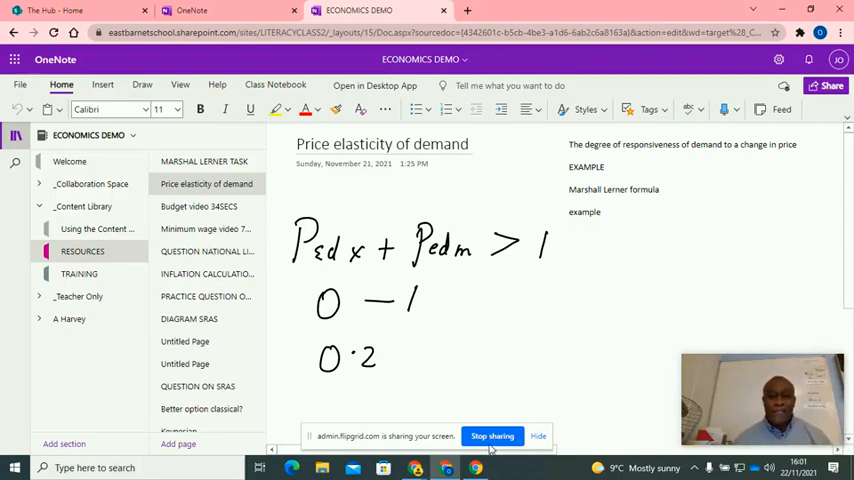